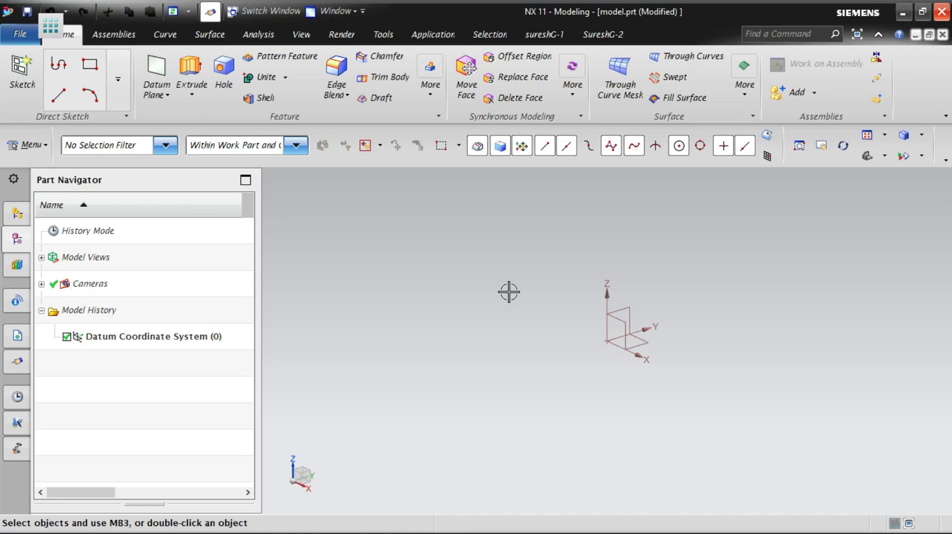
mouse_move(521, 284)
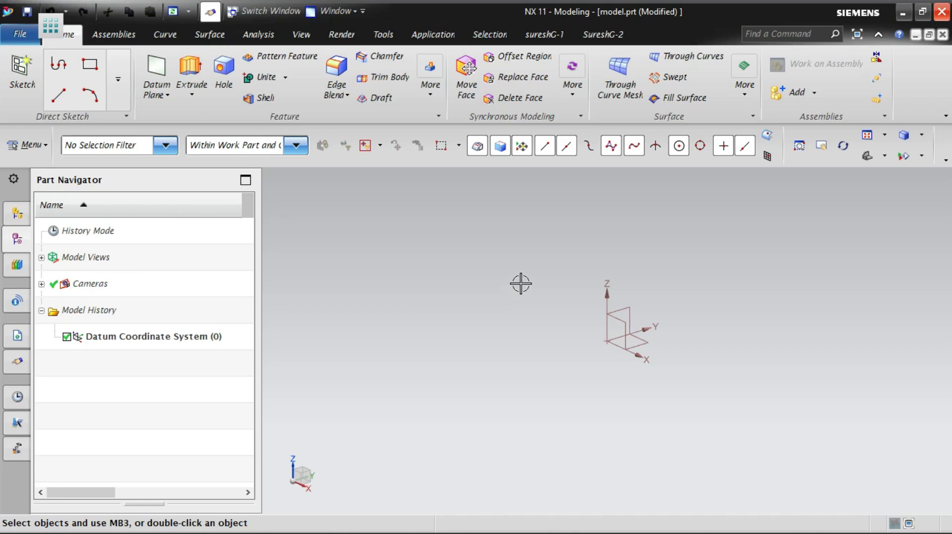
mouse_move(522, 277)
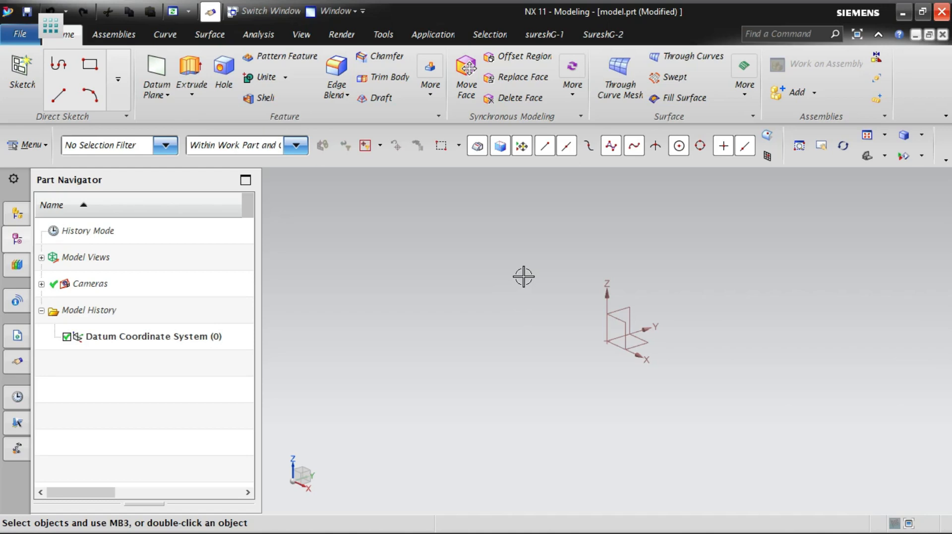
mouse_move(507, 275)
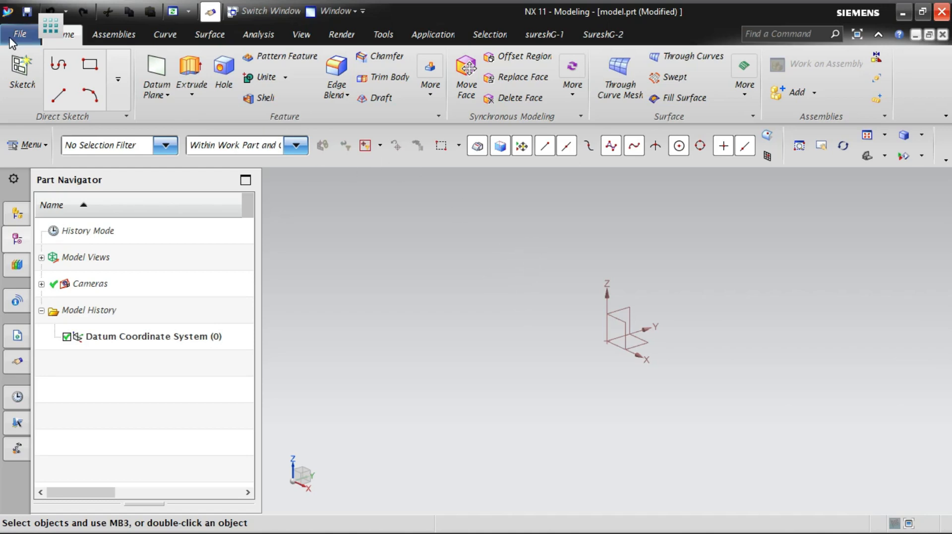
Step: Browse the Insert menu for the sketch commands and expand the Direct Sketch curve tools
left_click(27, 145)
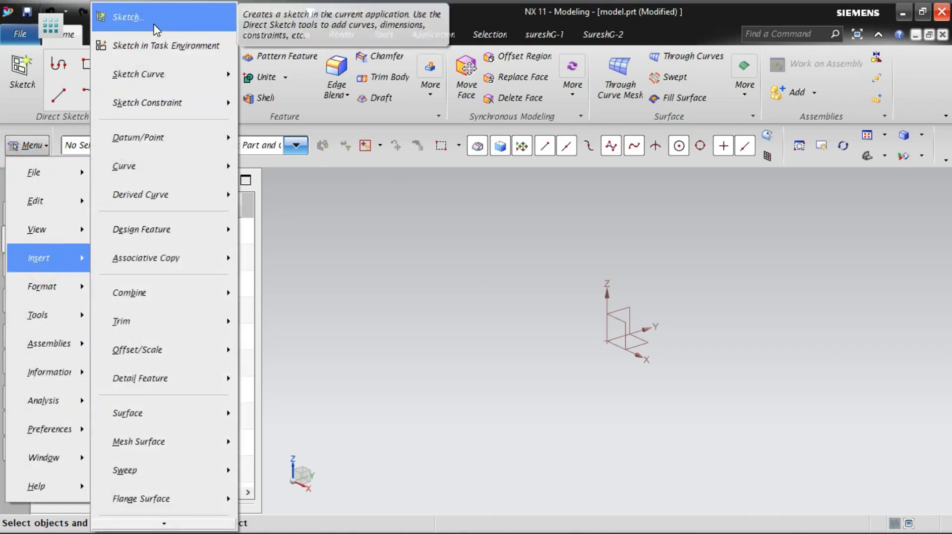
mouse_move(165, 46)
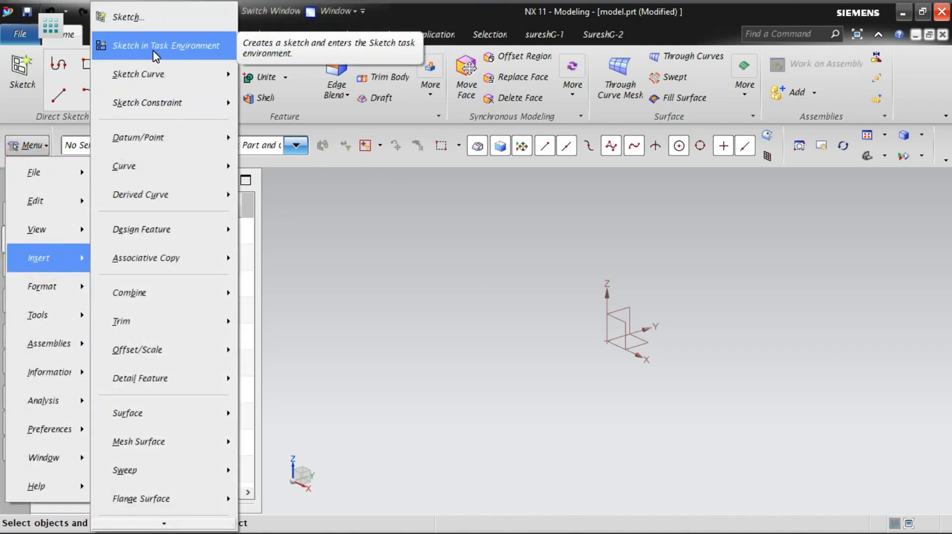
mouse_move(128, 17)
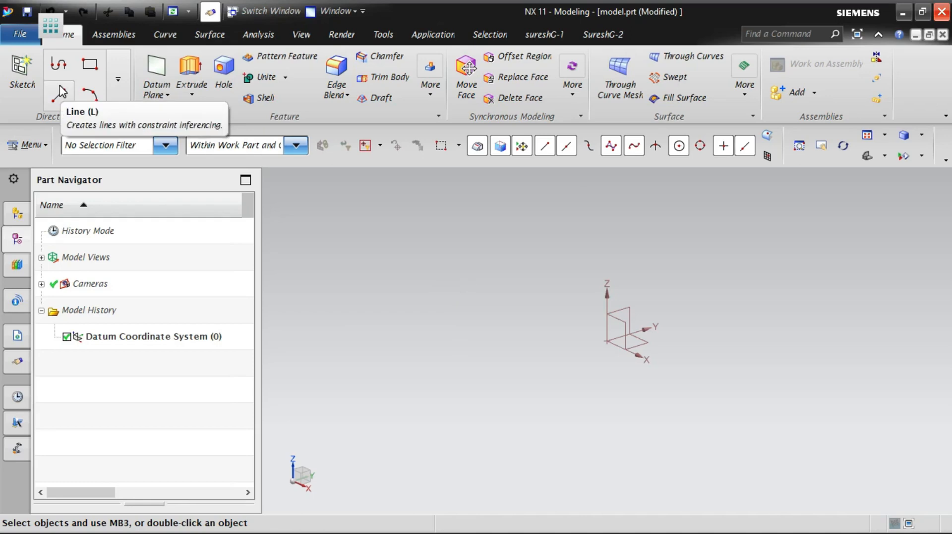
mouse_move(22, 74)
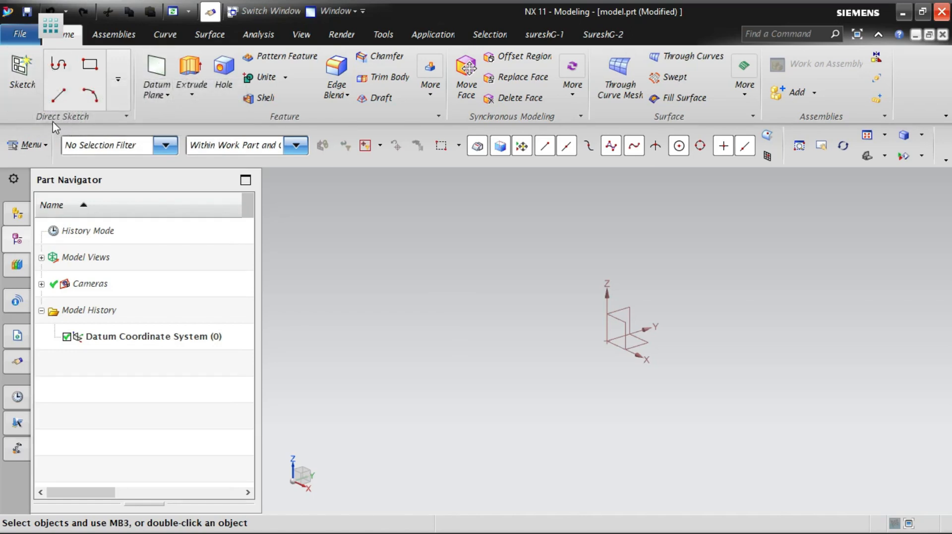
mouse_move(74, 126)
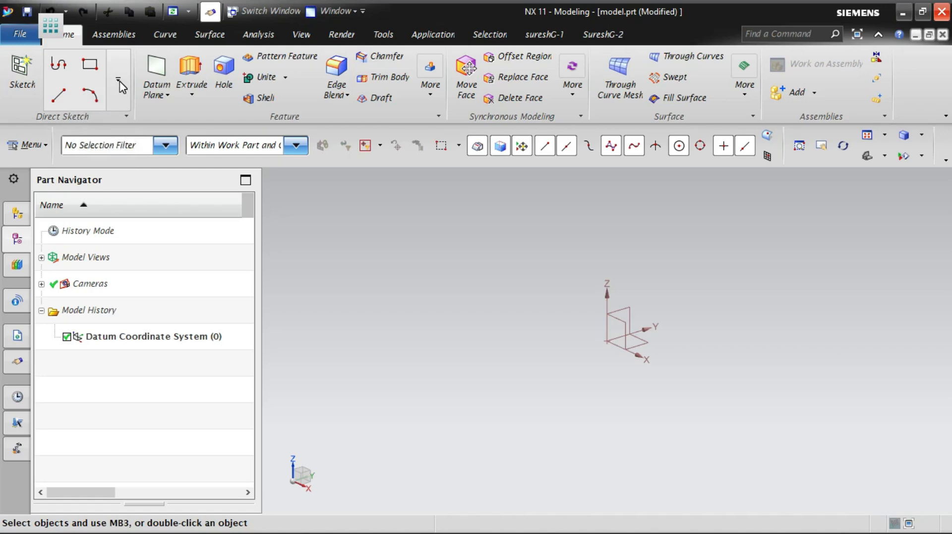
mouse_move(120, 95)
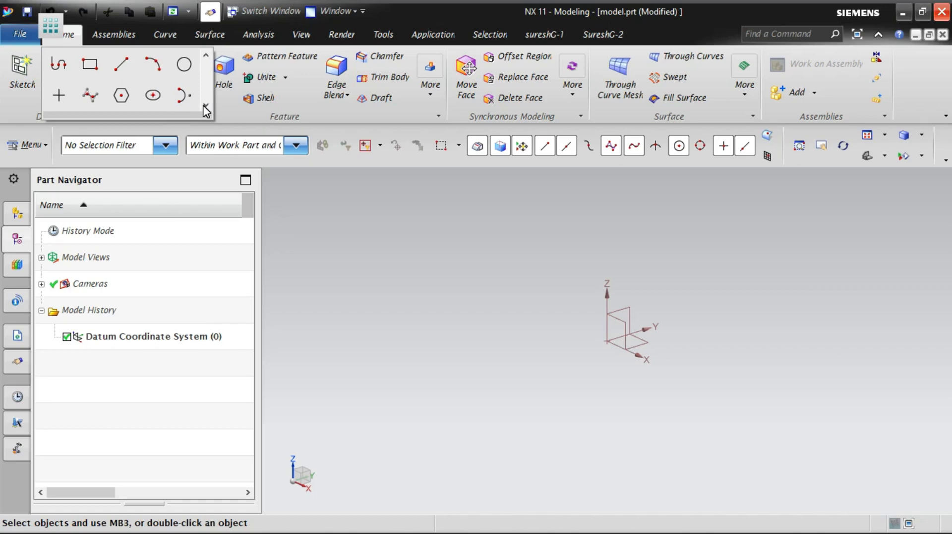
mouse_move(17, 112)
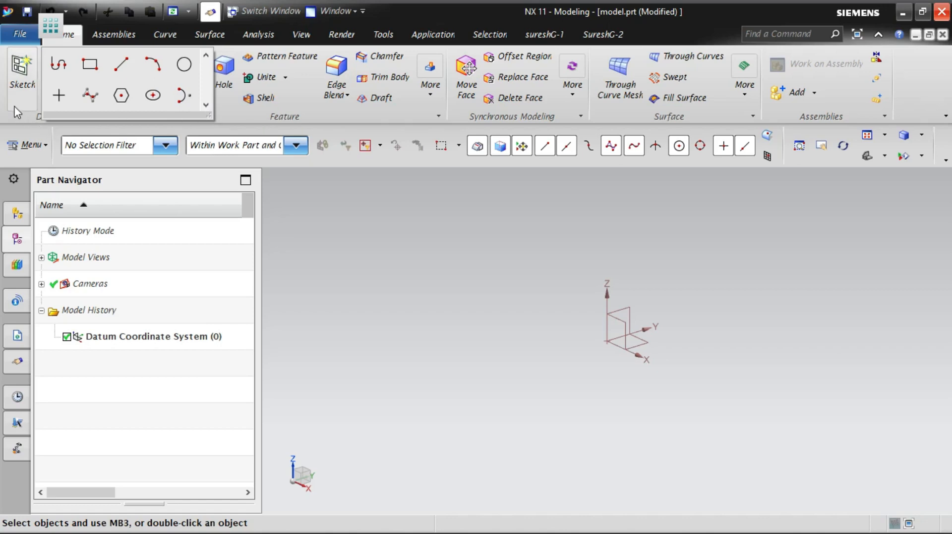
Step: Close the curve gallery and launch Sketch in Task Environment from Menu > Insert
left_click(16, 126)
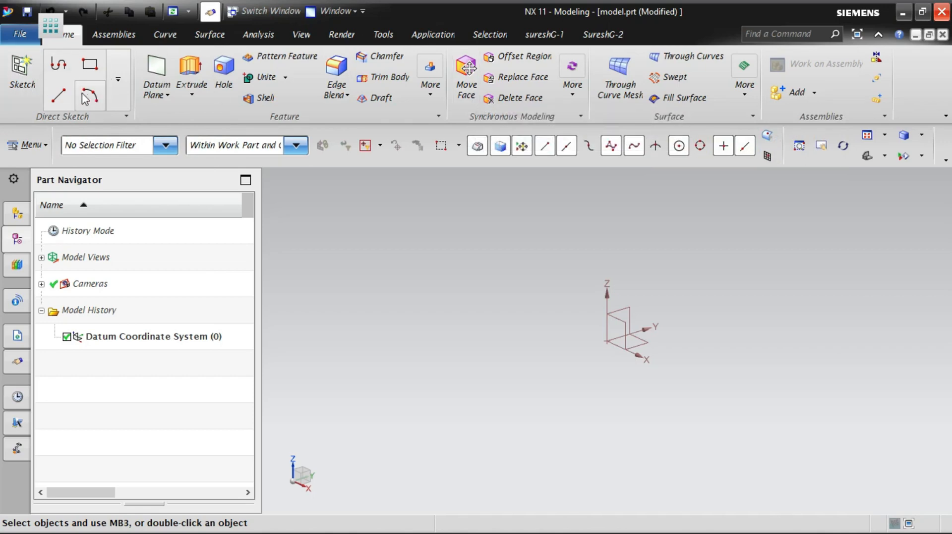
mouse_move(83, 125)
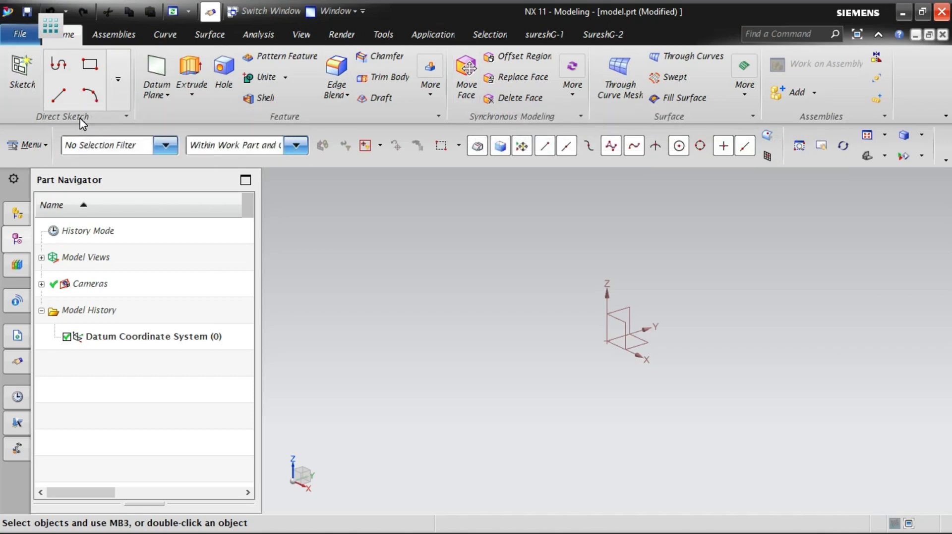
mouse_move(116, 121)
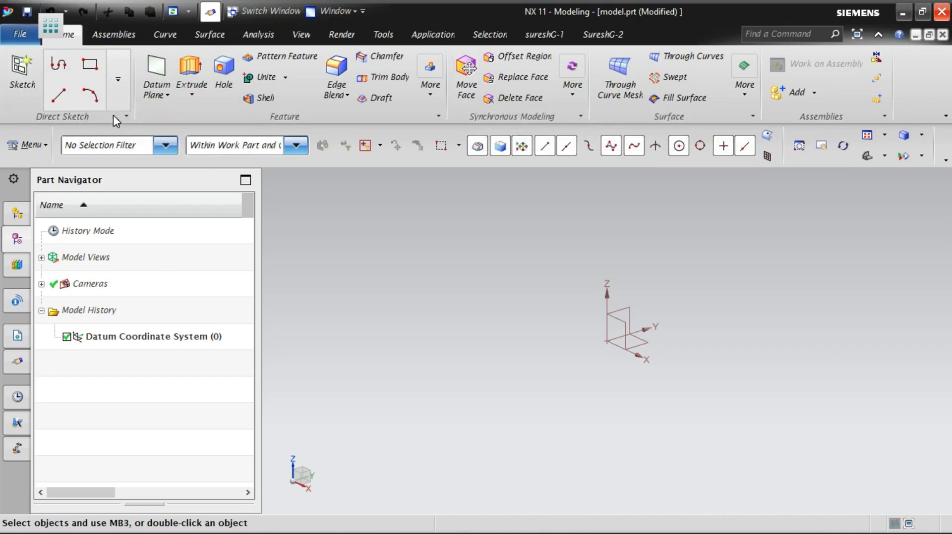
mouse_move(36, 157)
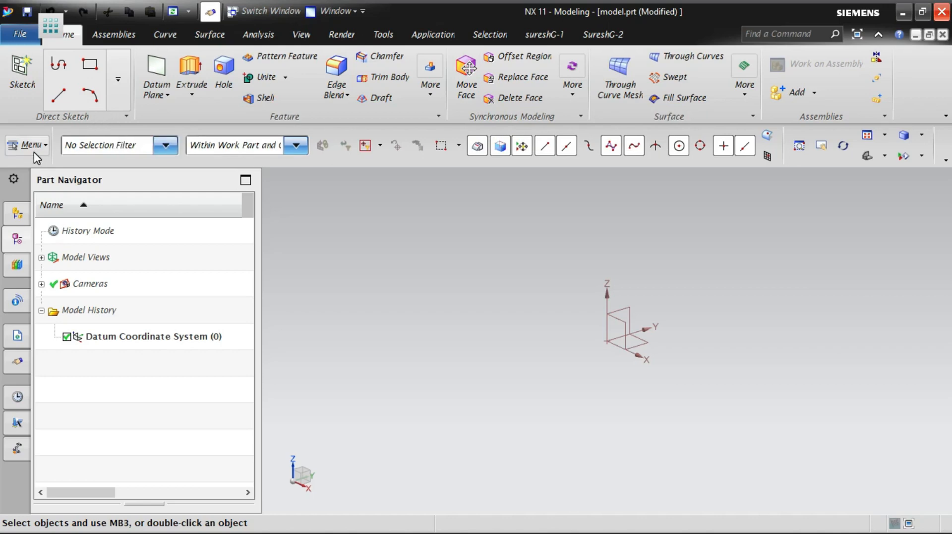
left_click(27, 145)
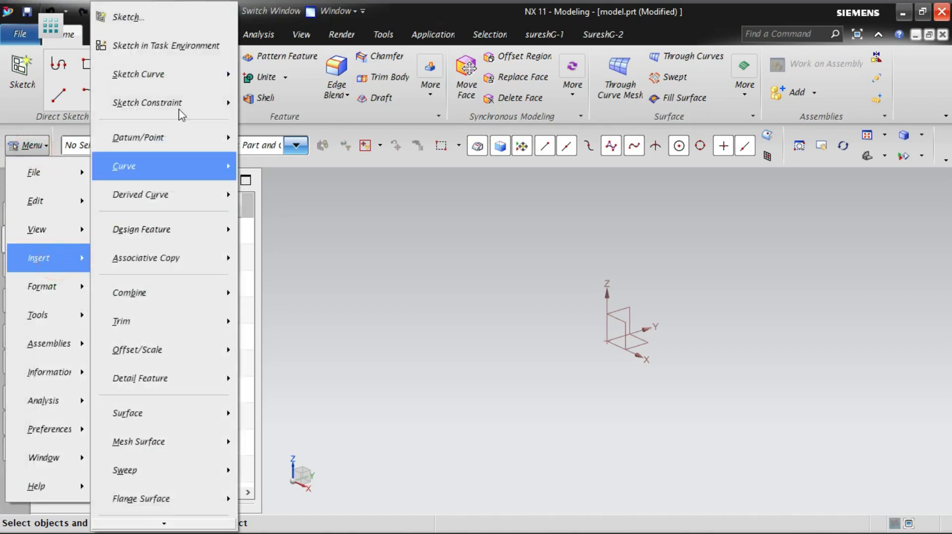
mouse_move(188, 46)
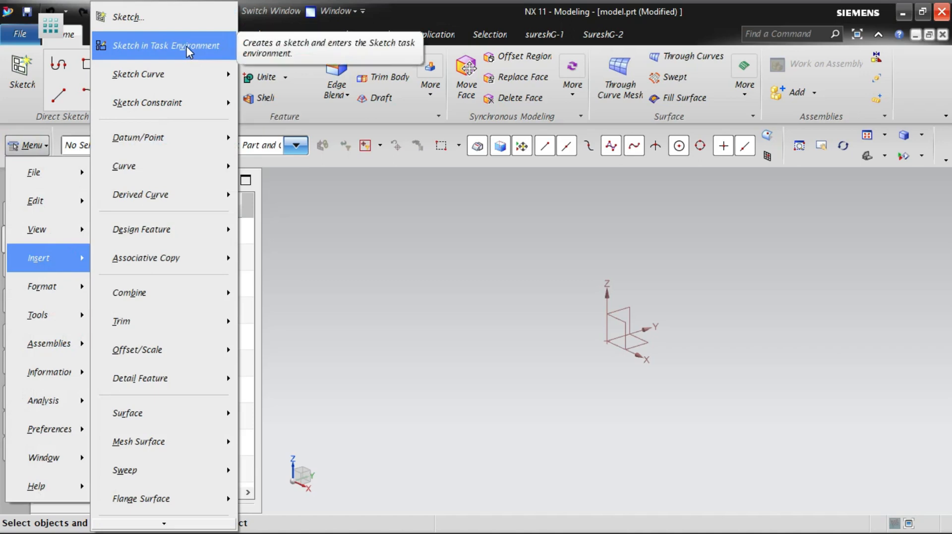
left_click(166, 46)
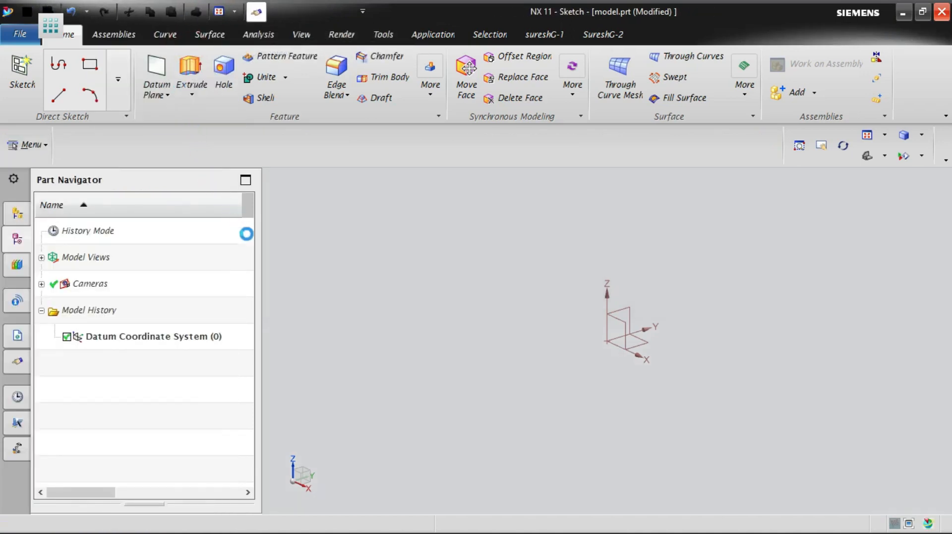
Step: Choose the vertical XZ datum plane as the On Plane sketch CSYS for SKETCH_000
left_click(21, 69)
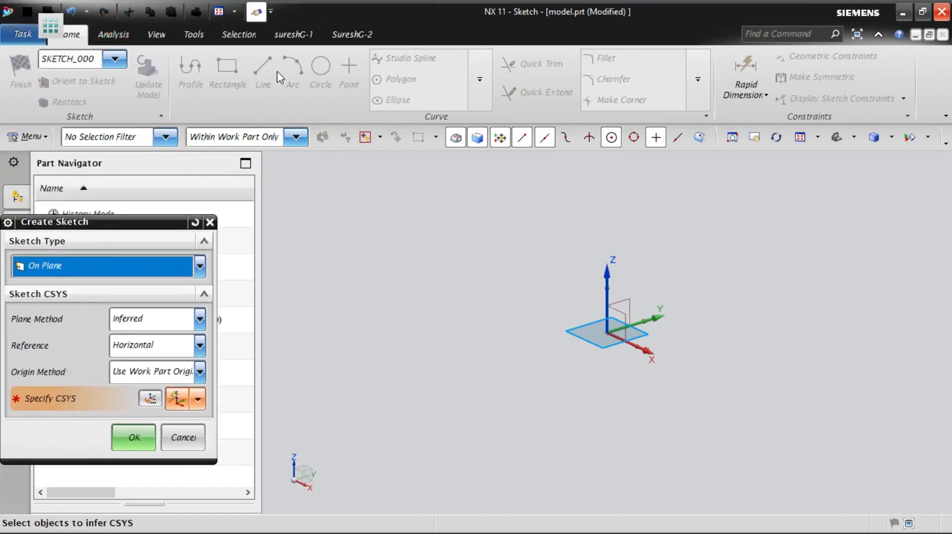
mouse_move(864, 77)
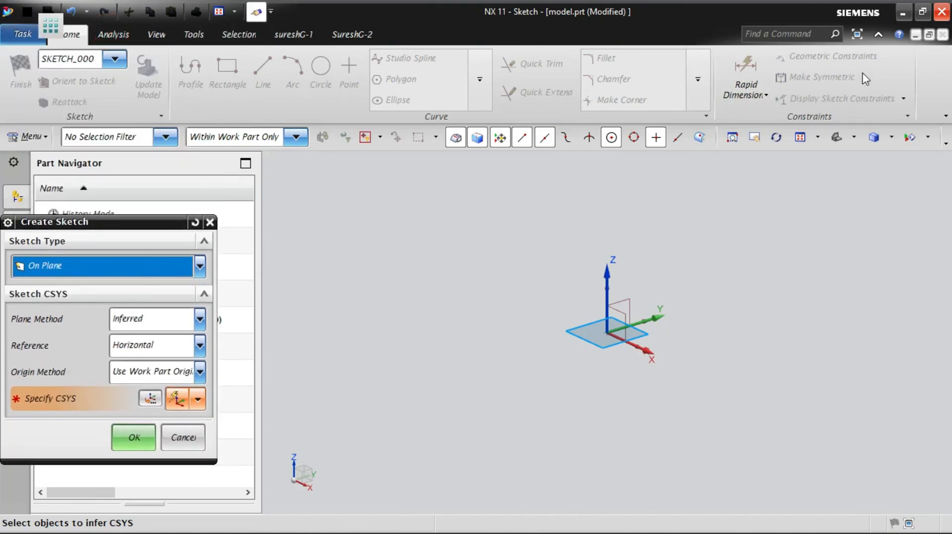
mouse_move(865, 88)
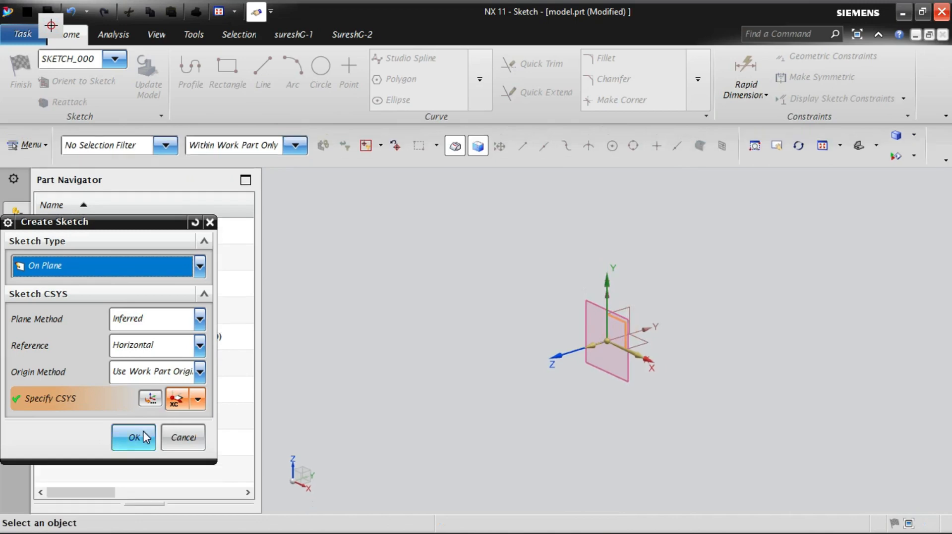
Step: Confirm Create Sketch so SKETCH_000 appears as Sketch (1) in the Part Navigator
left_click(133, 439)
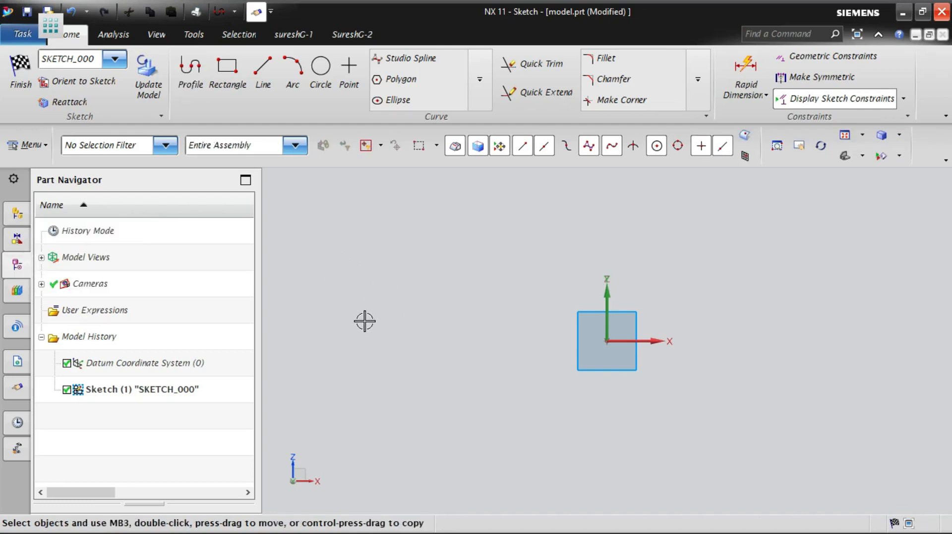
mouse_move(362, 306)
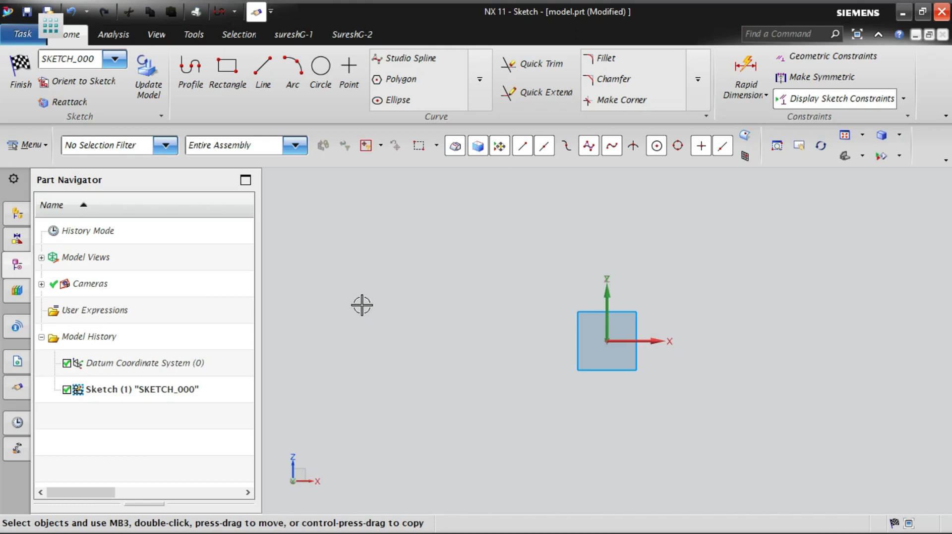
mouse_move(361, 301)
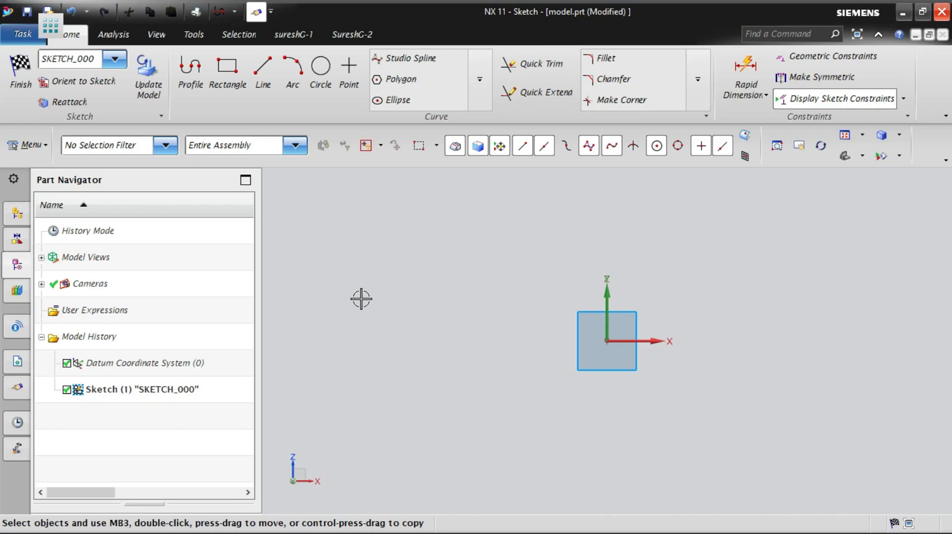
mouse_move(363, 296)
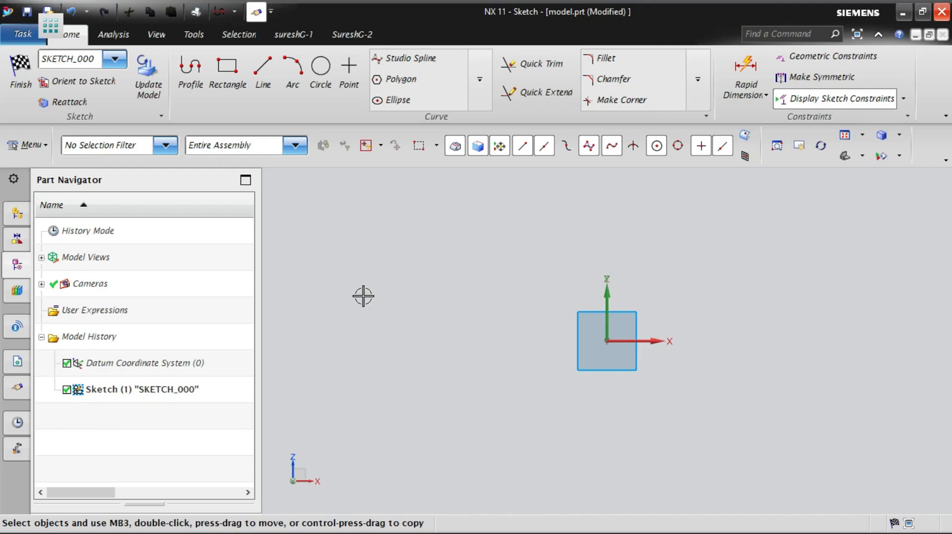
mouse_move(367, 298)
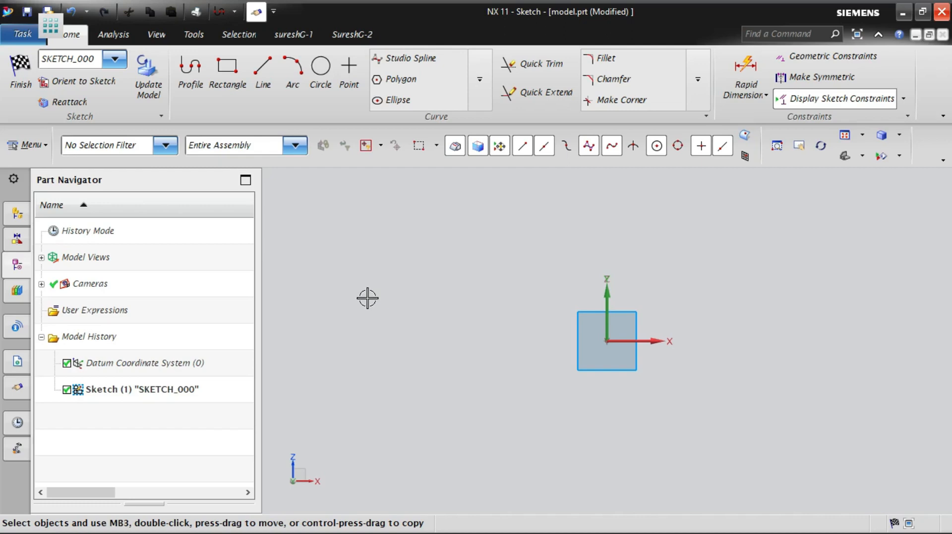
mouse_move(366, 302)
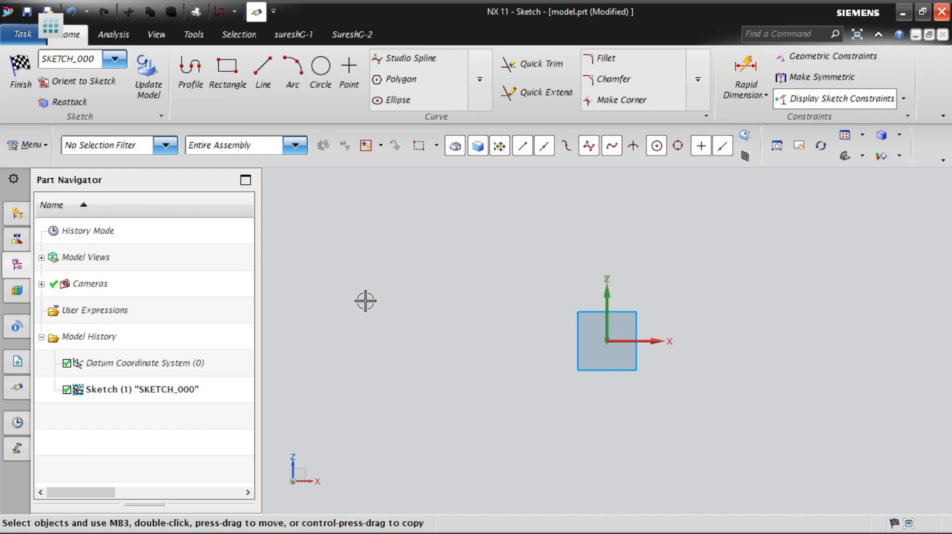